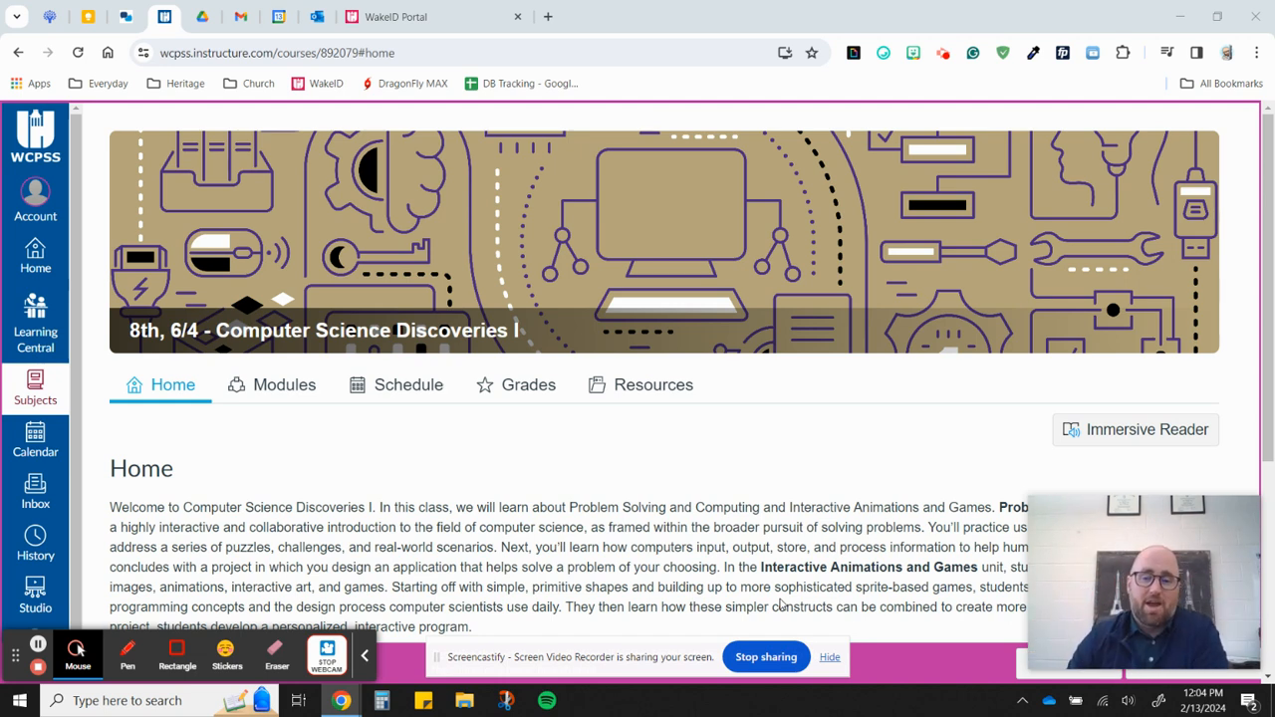
mouse_move(522, 222)
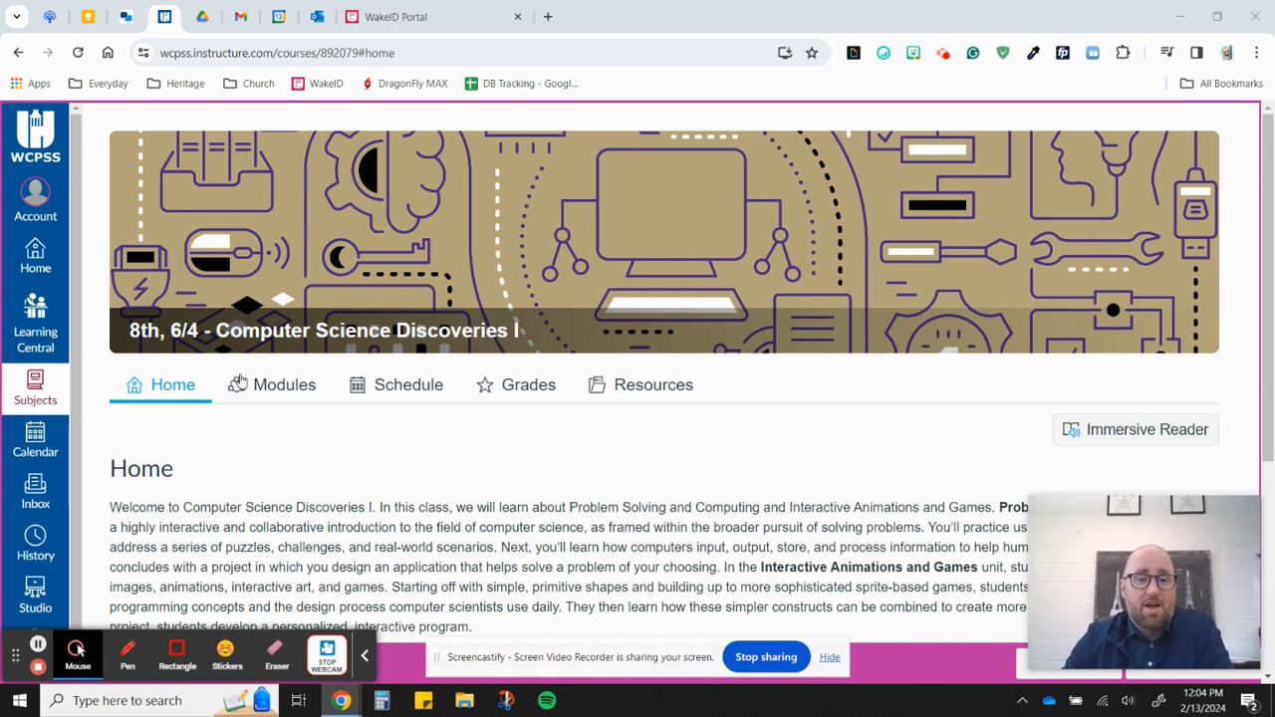
Step: Show the Modules page and scroll to the Minecraft: TimeCraft resource link
left_click(282, 384)
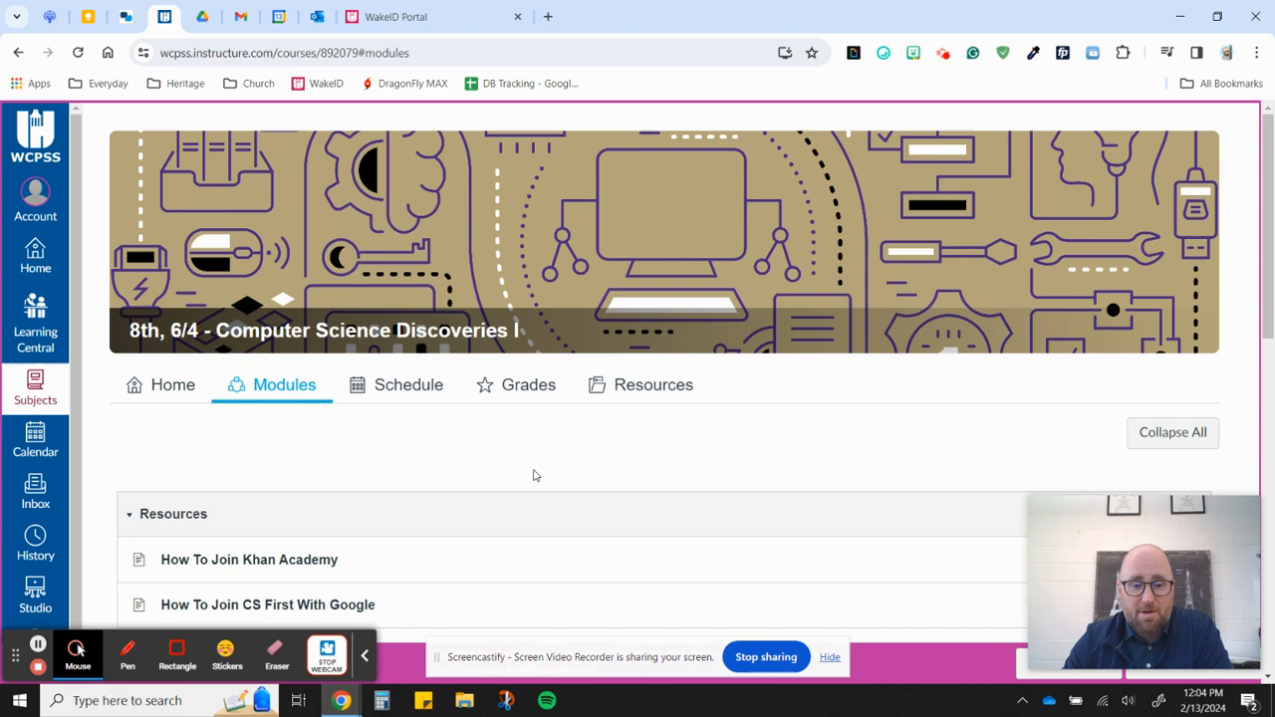
scroll("down", 3)
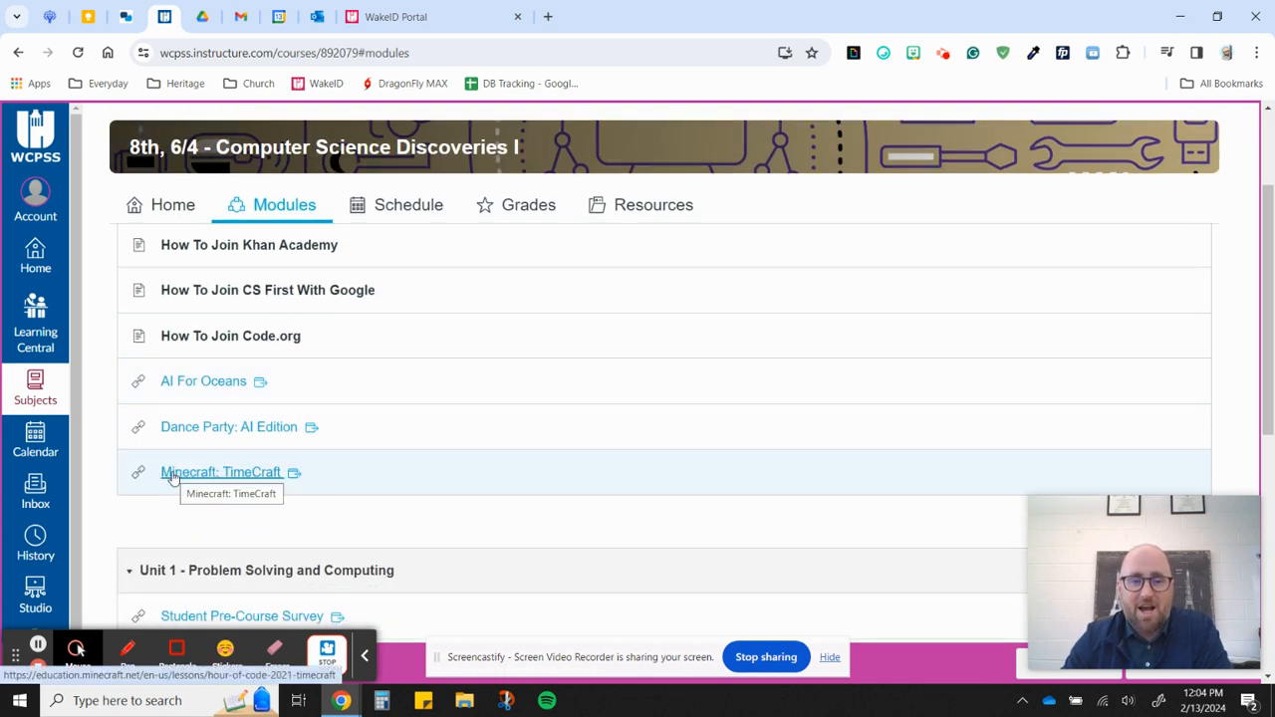
Step: Follow the Minecraft: TimeCraft link and skim the lesson's objectives, teacher notes and files
left_click(220, 470)
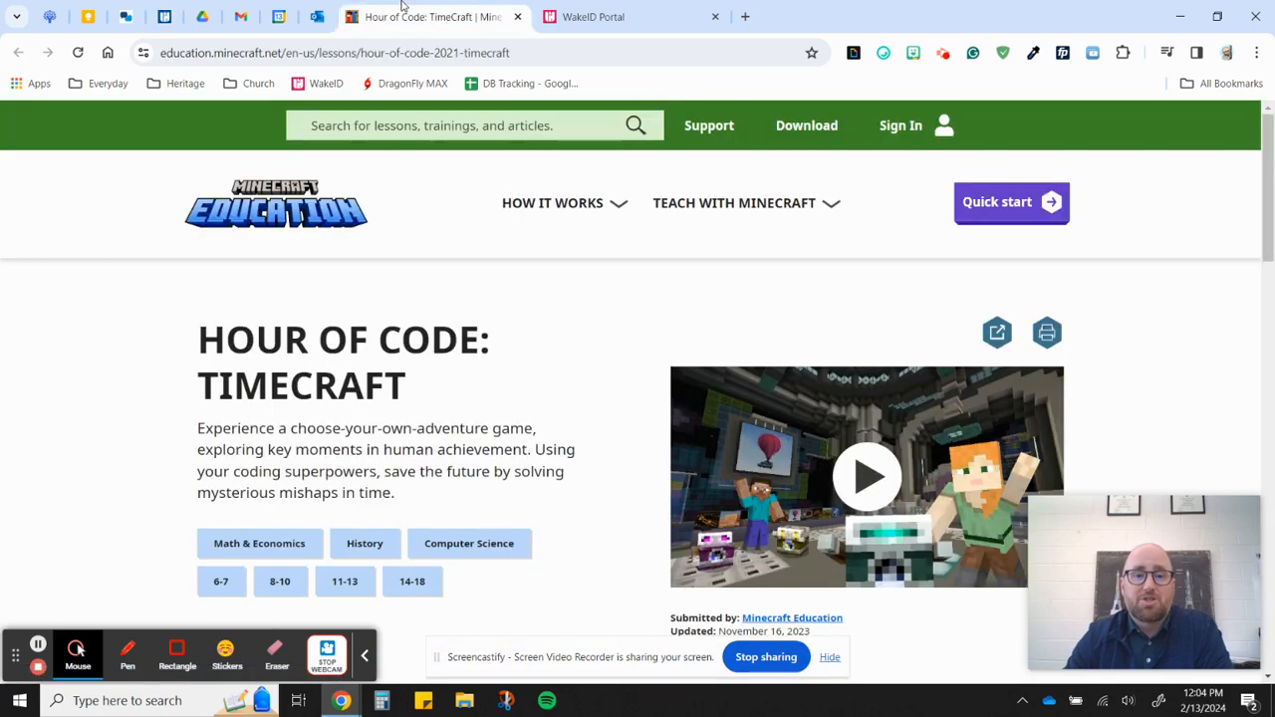
scroll("down", 3)
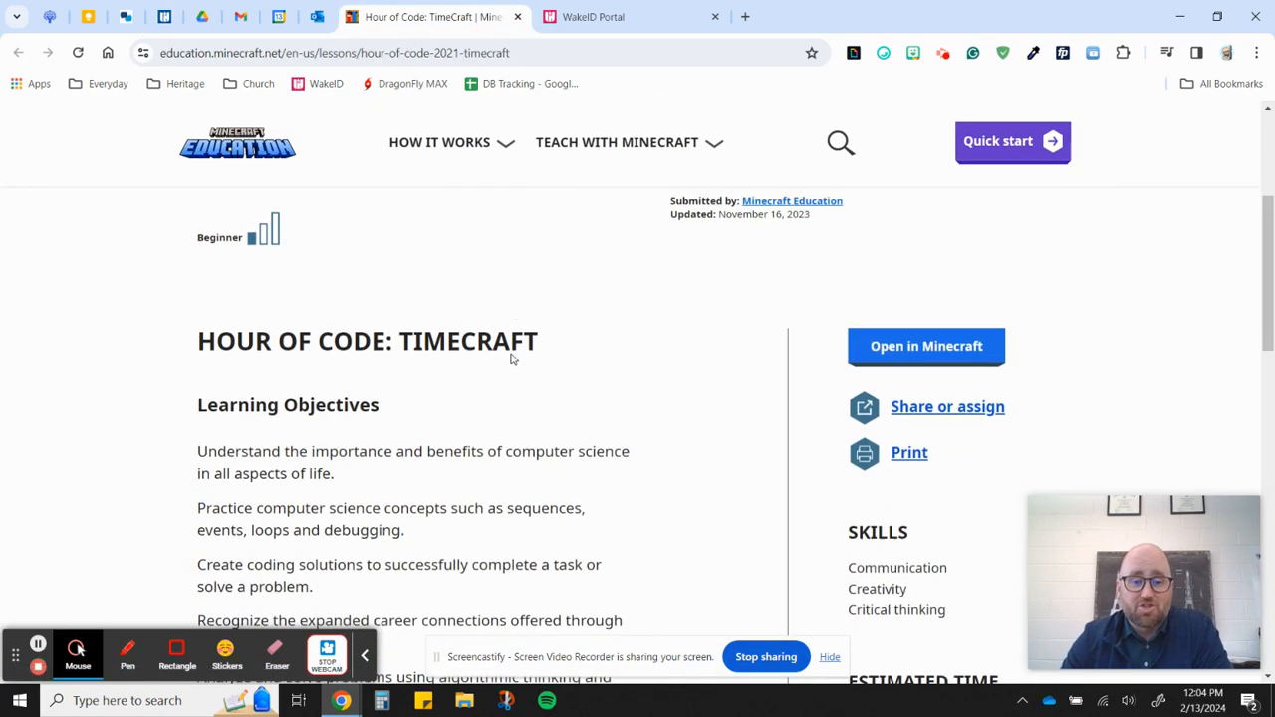
scroll("down", 3)
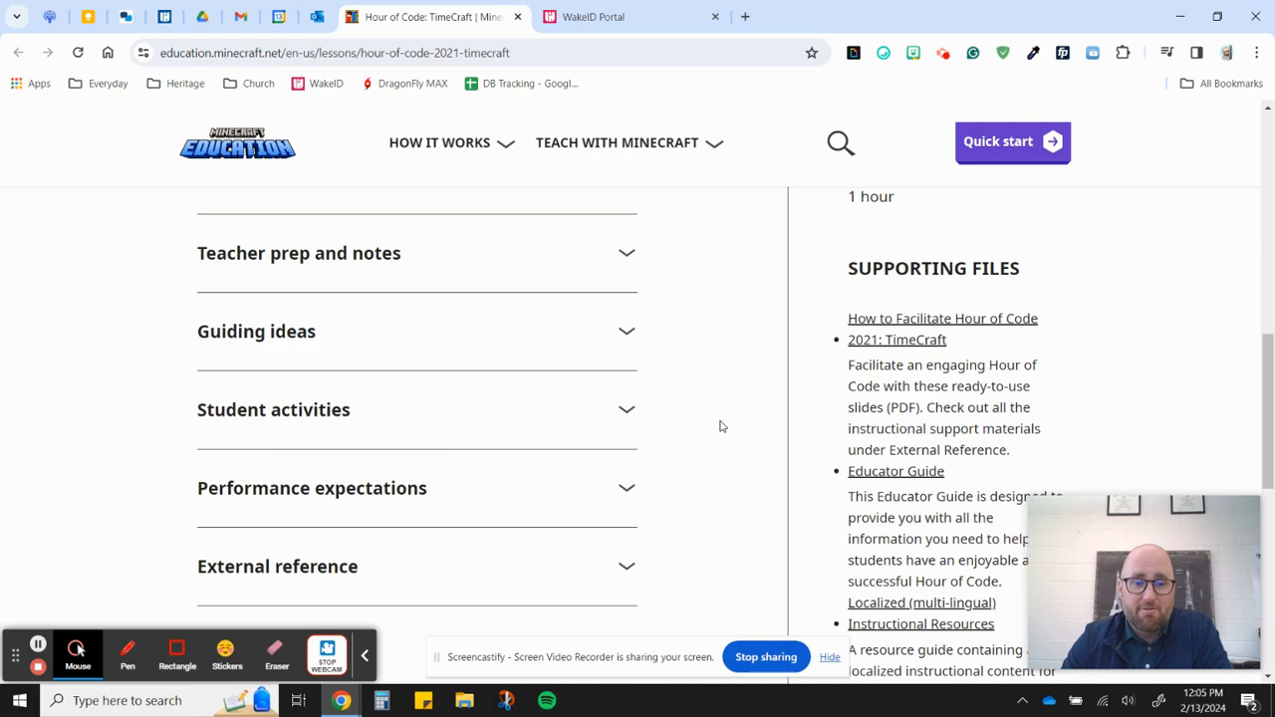
mouse_move(693, 359)
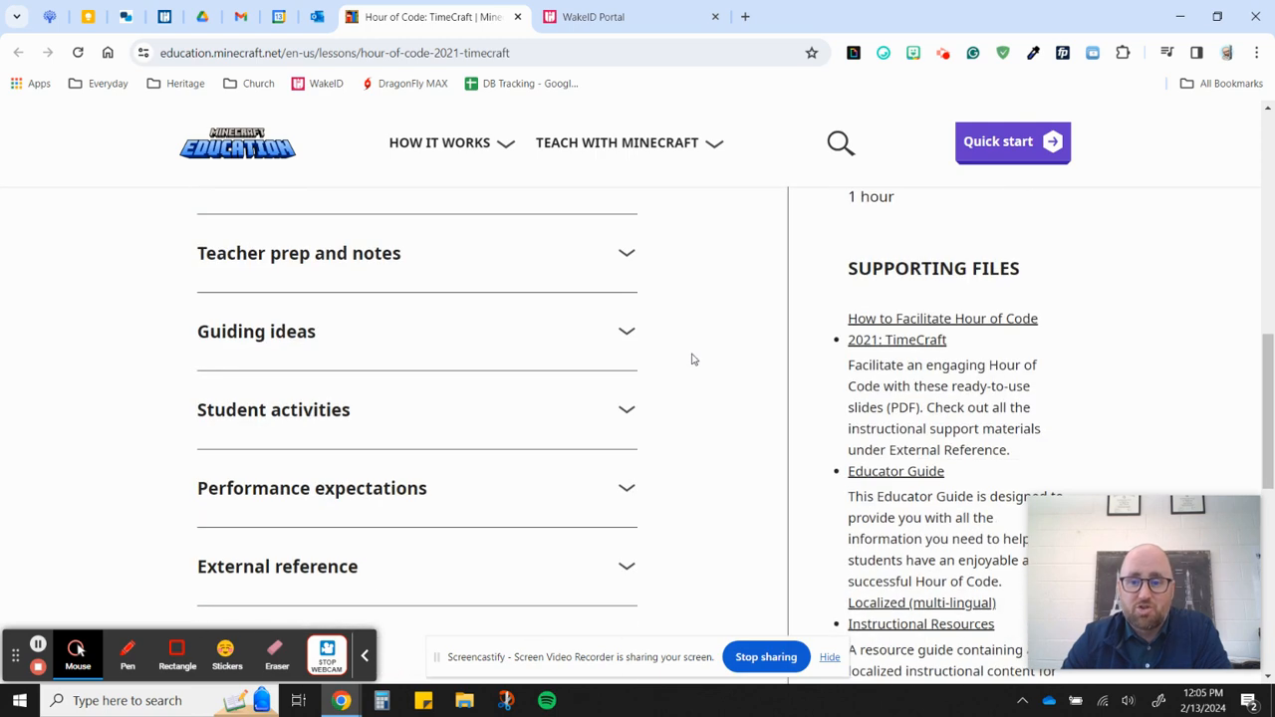
scroll("up", 3)
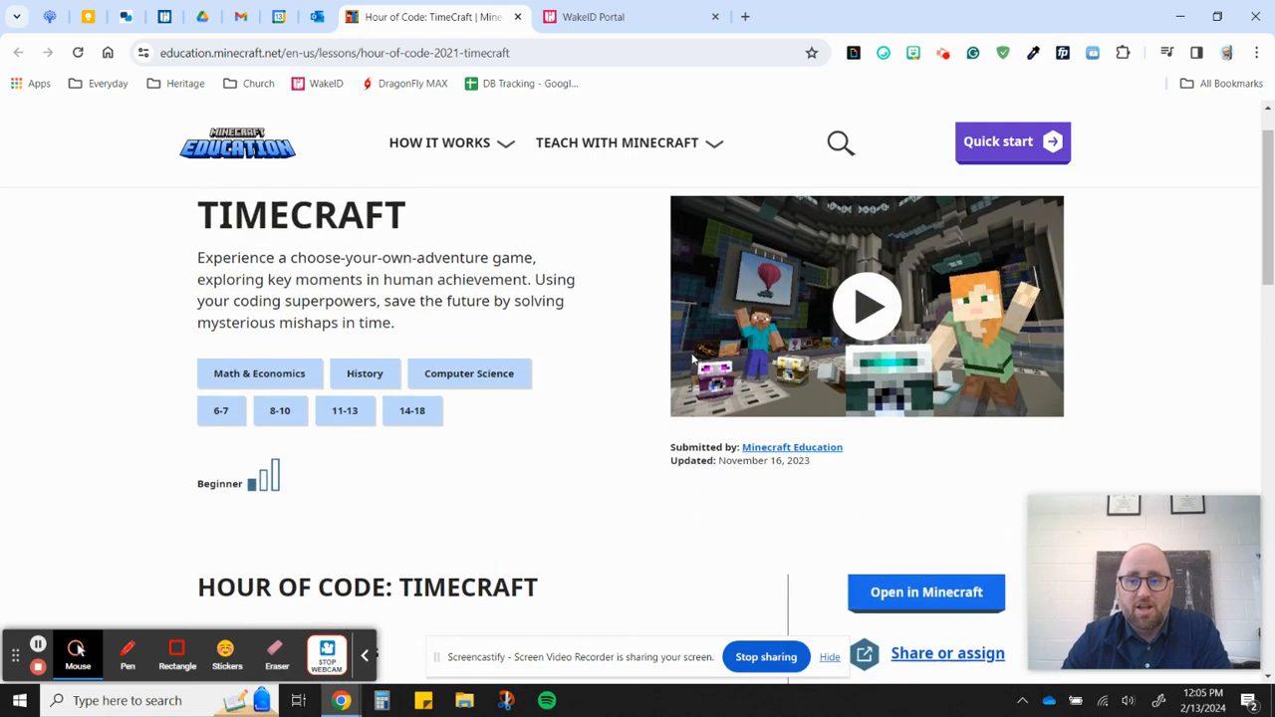
scroll("down", 3)
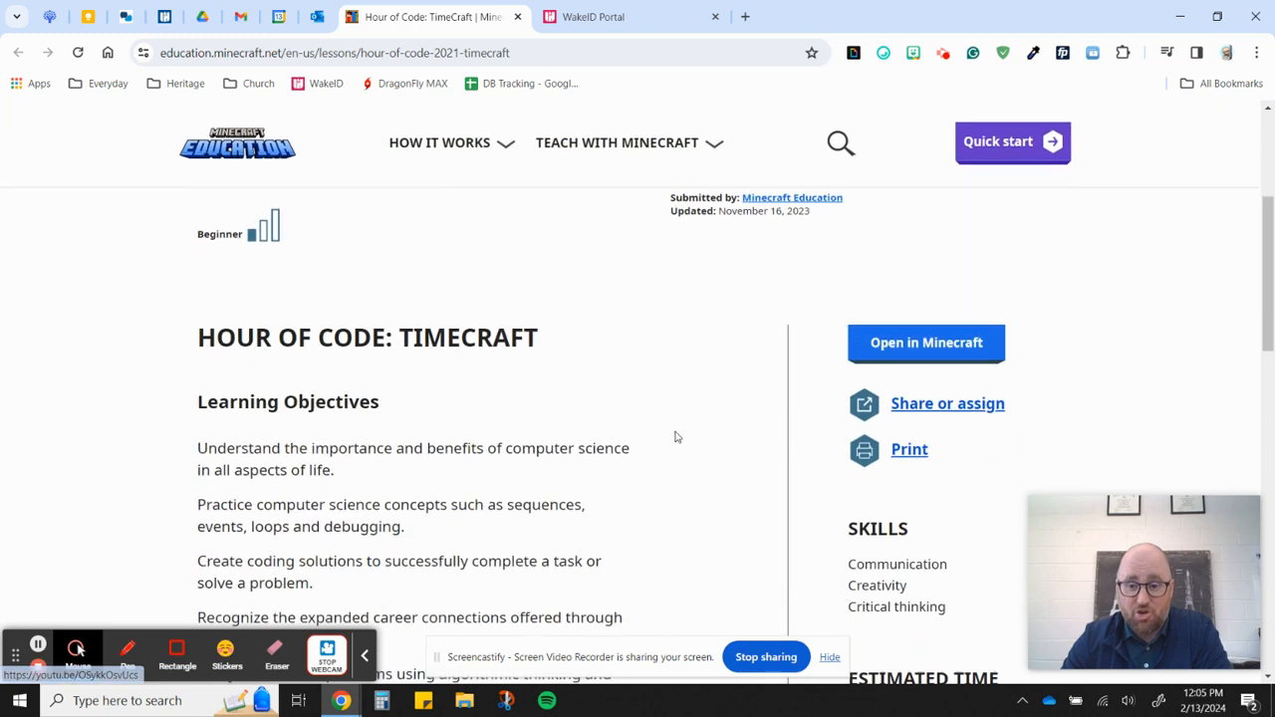
Step: Launch the TimeCraft lesson via Open in Minecraft, reaching the 'Did the world open?' page
left_click(925, 343)
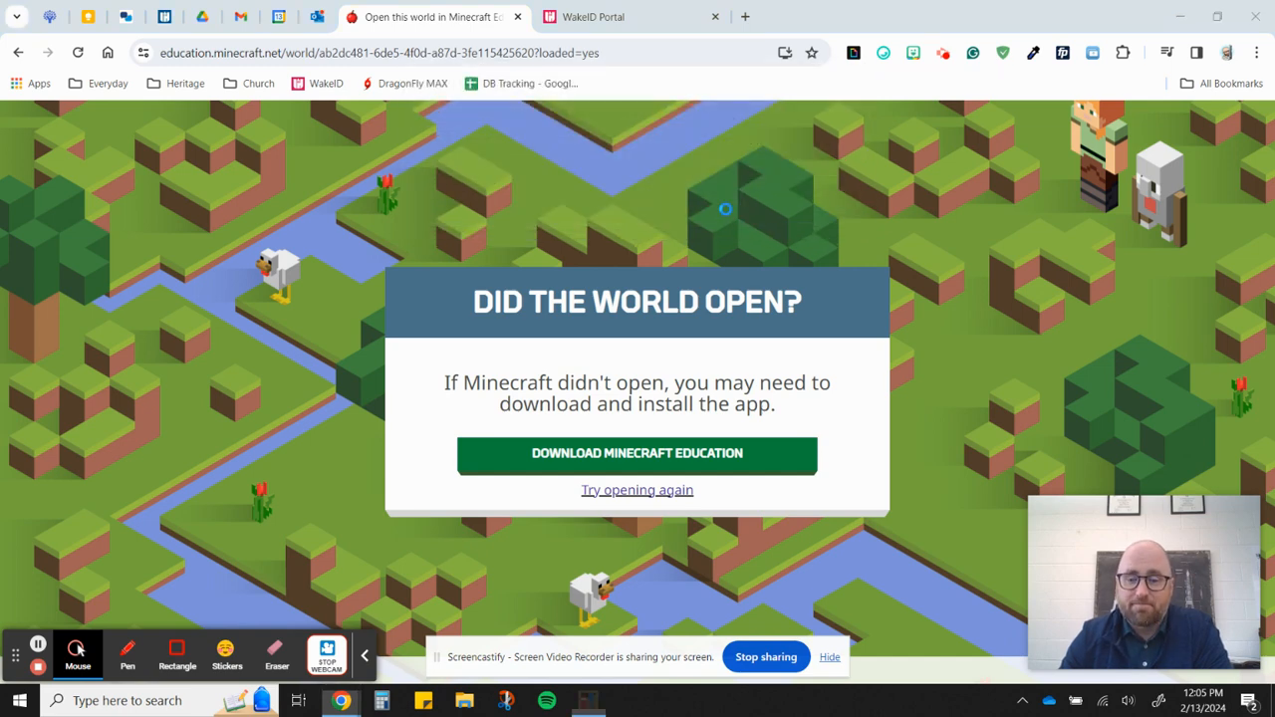
Step: Allow the browser to start the Minecraft Education desktop app
left_click(637, 454)
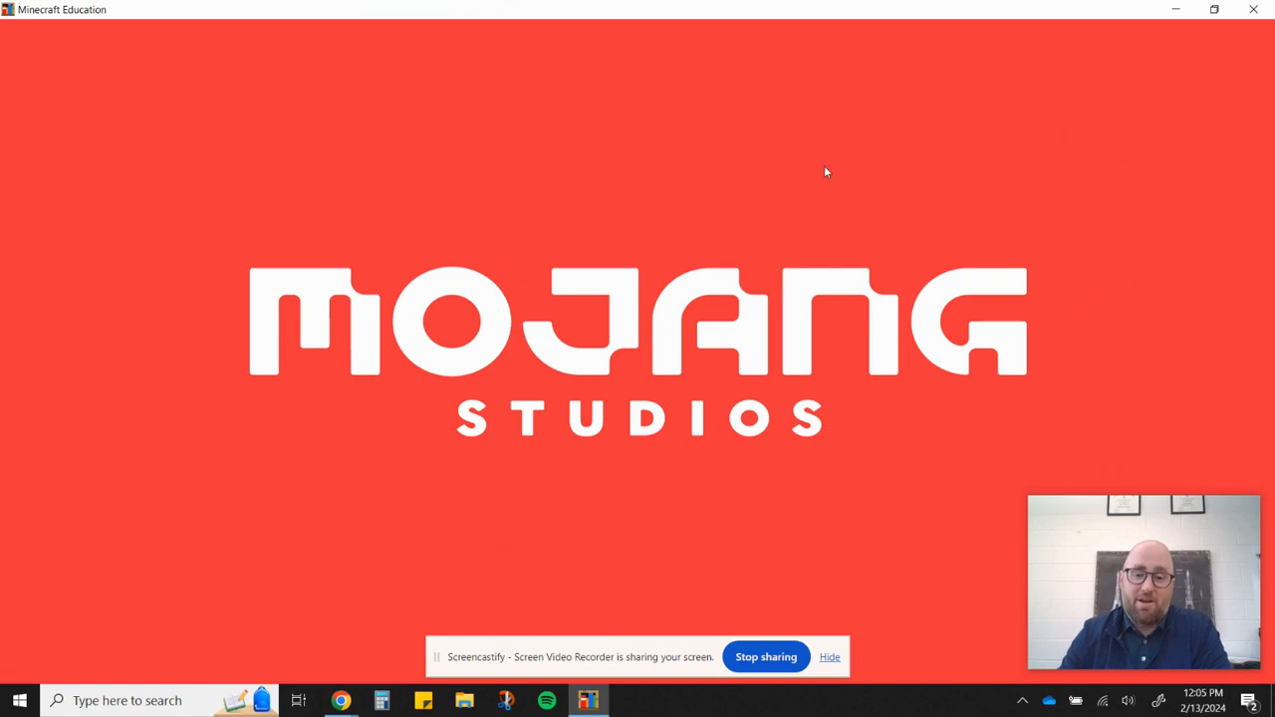
mouse_move(1253, 8)
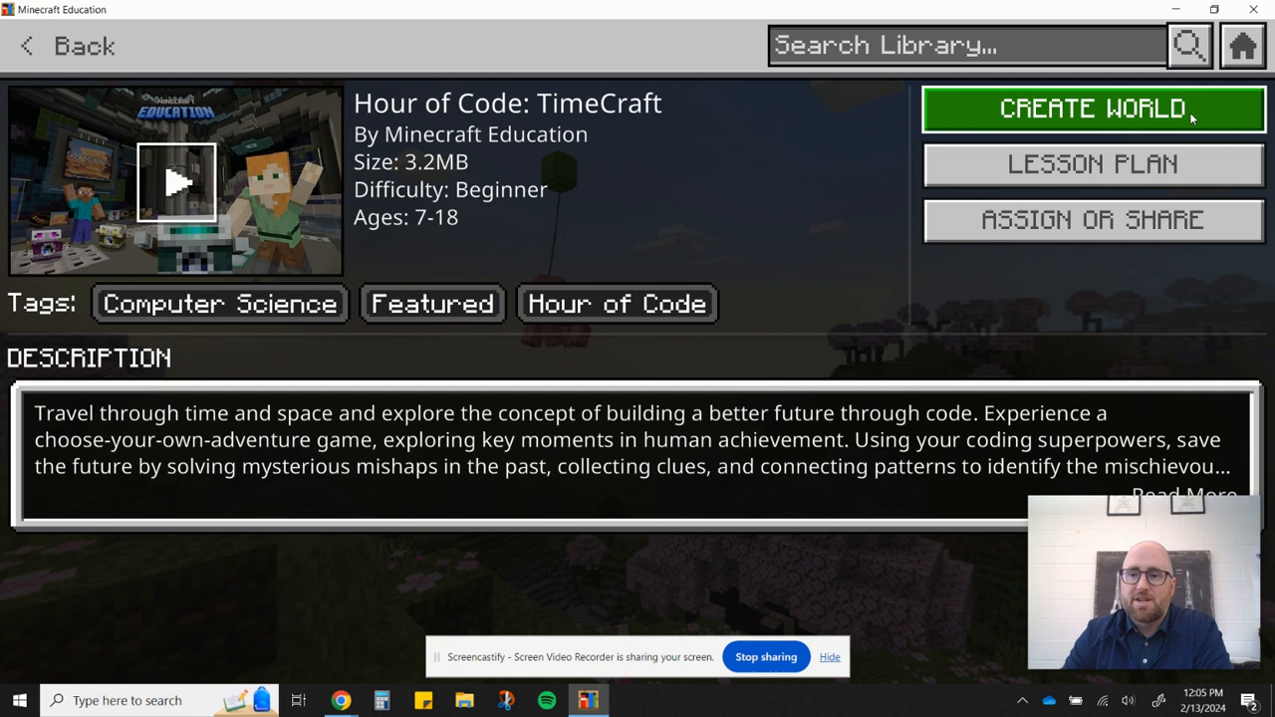
Step: Choose CREATE WORLD and confirm so the Hour of Code 2021 TimeCraft template imports
left_click(1092, 108)
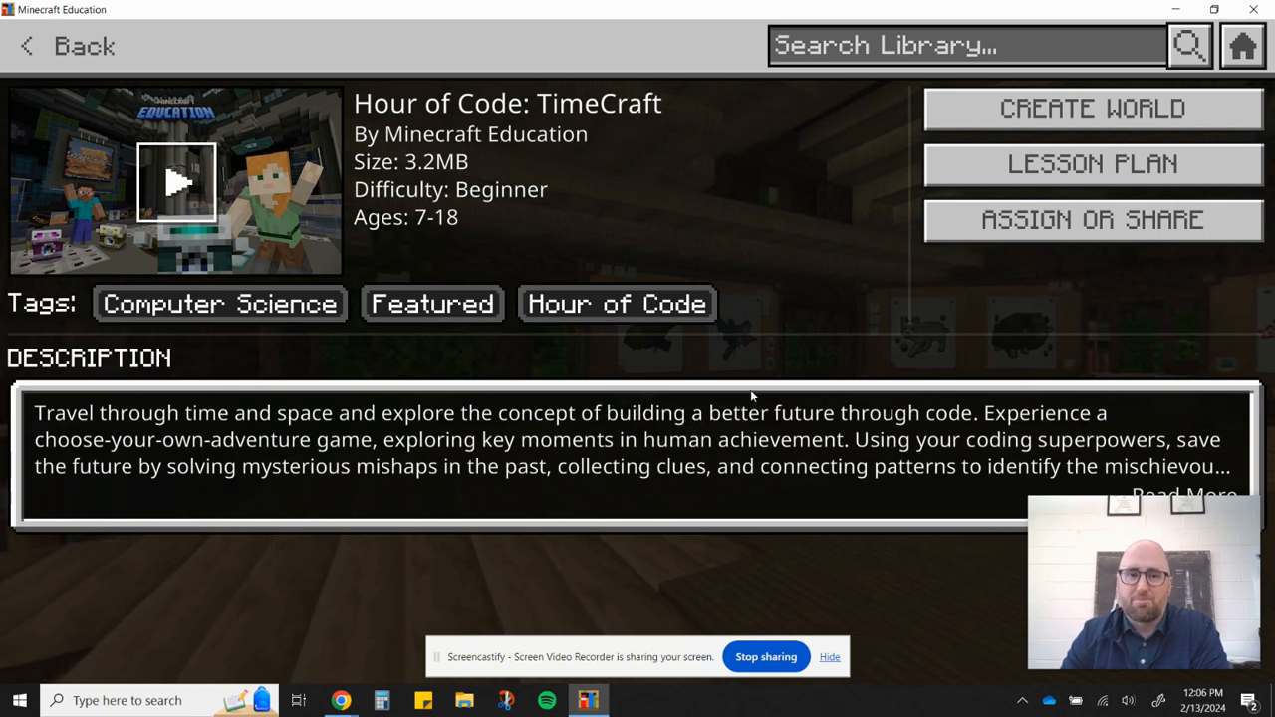
left_click(1091, 108)
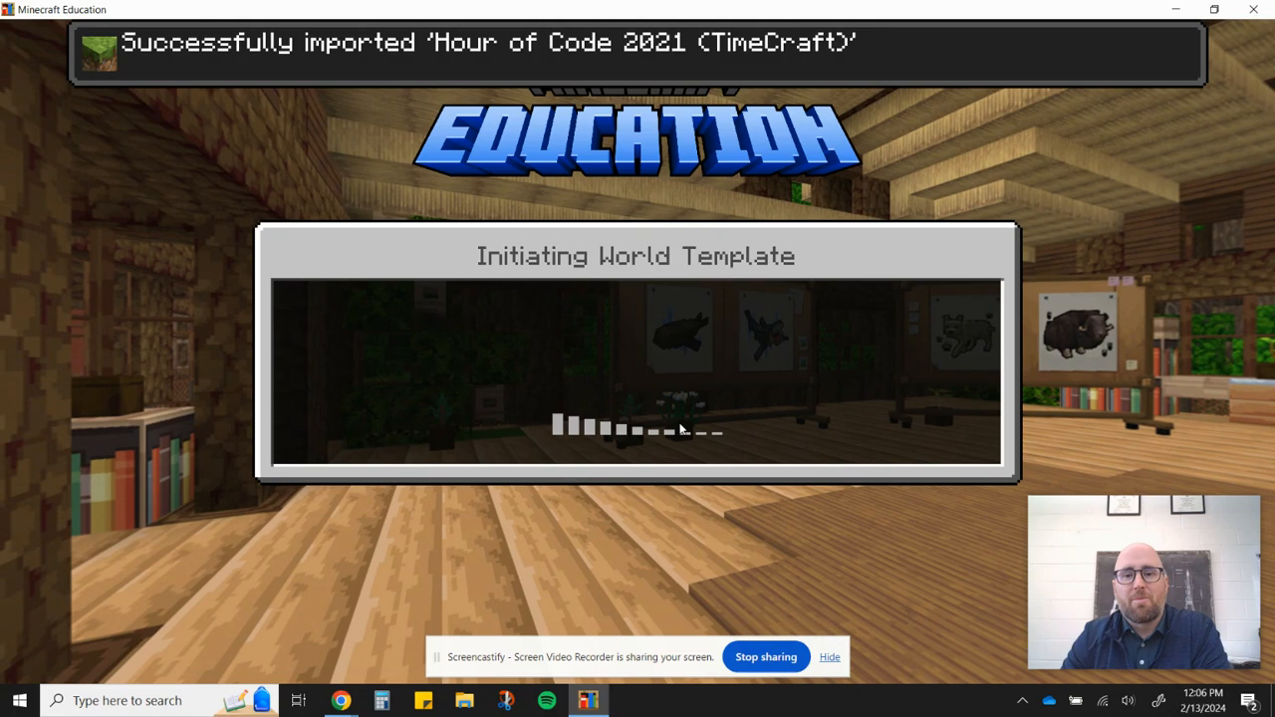